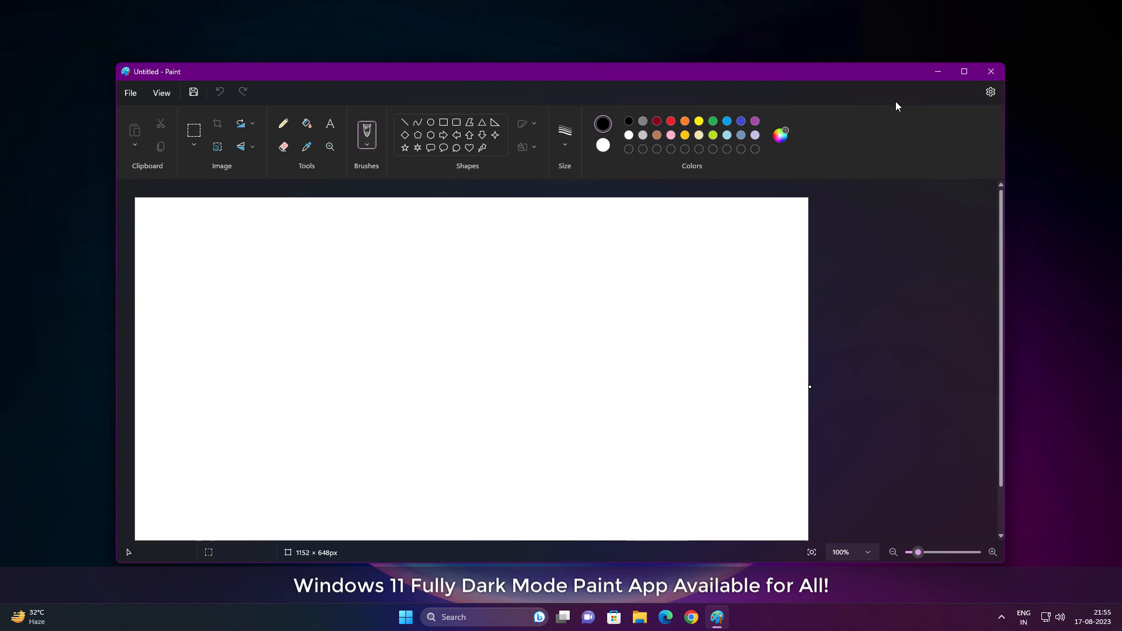
# - Set Paint's app theme to Dark in Settings and go back to the canvas
pyautogui.click(990, 91)
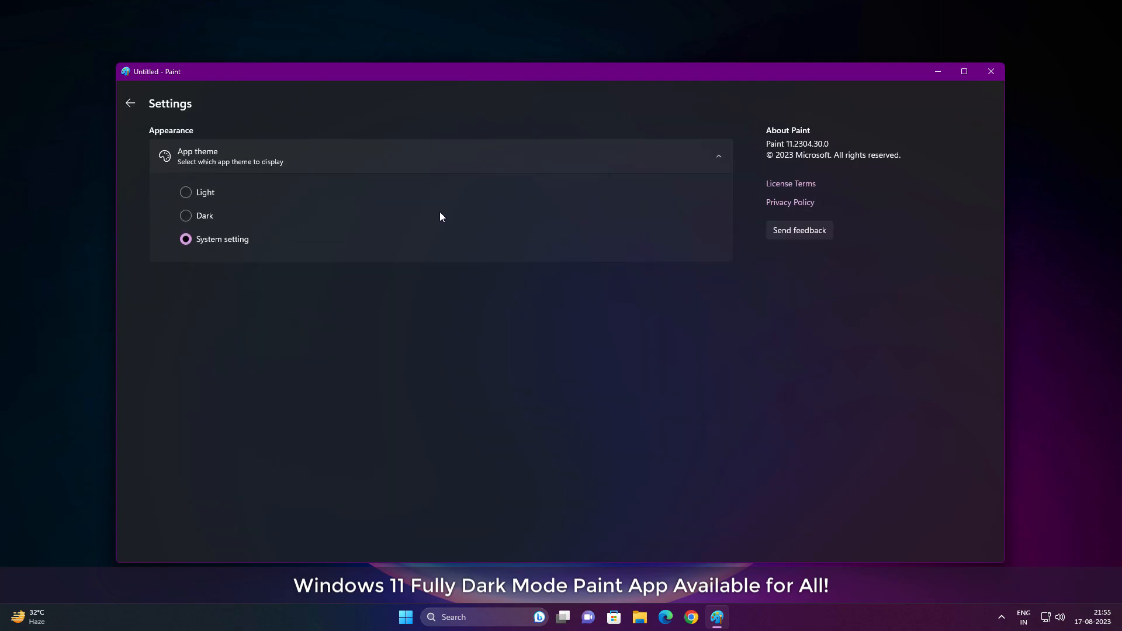
pyautogui.click(186, 215)
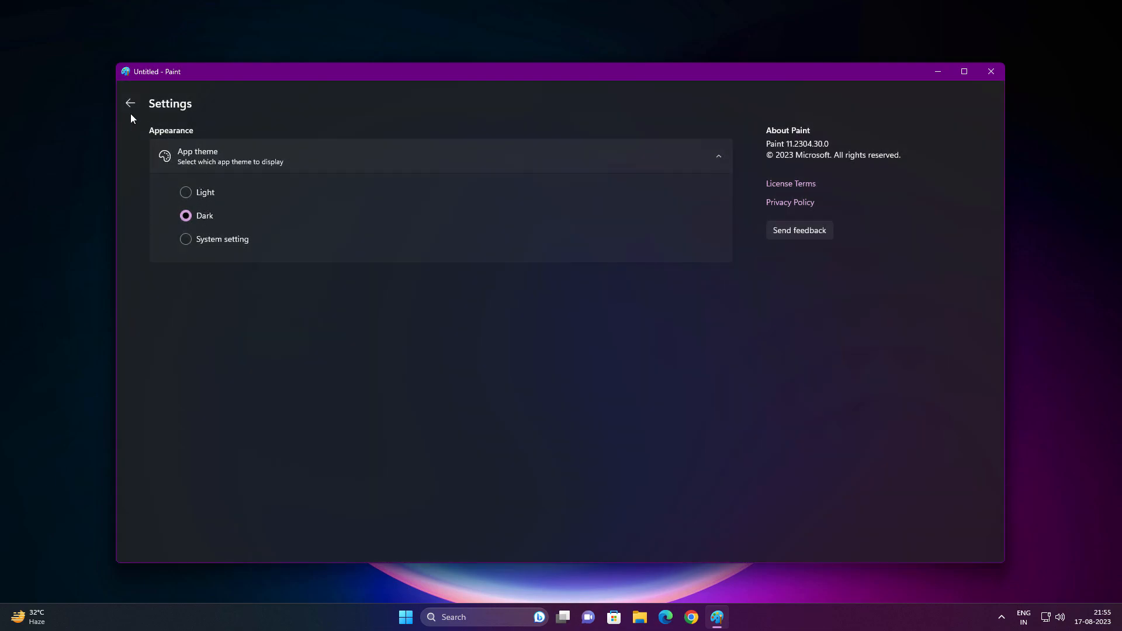
pyautogui.click(130, 103)
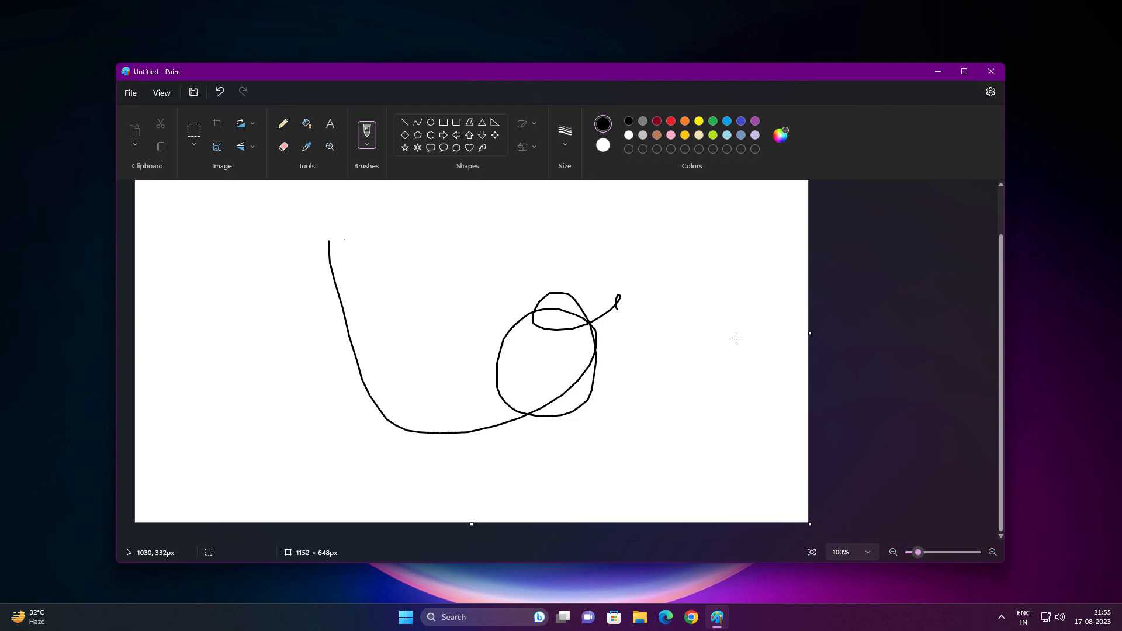
# - Show the File menu in its dark styling
pyautogui.click(130, 93)
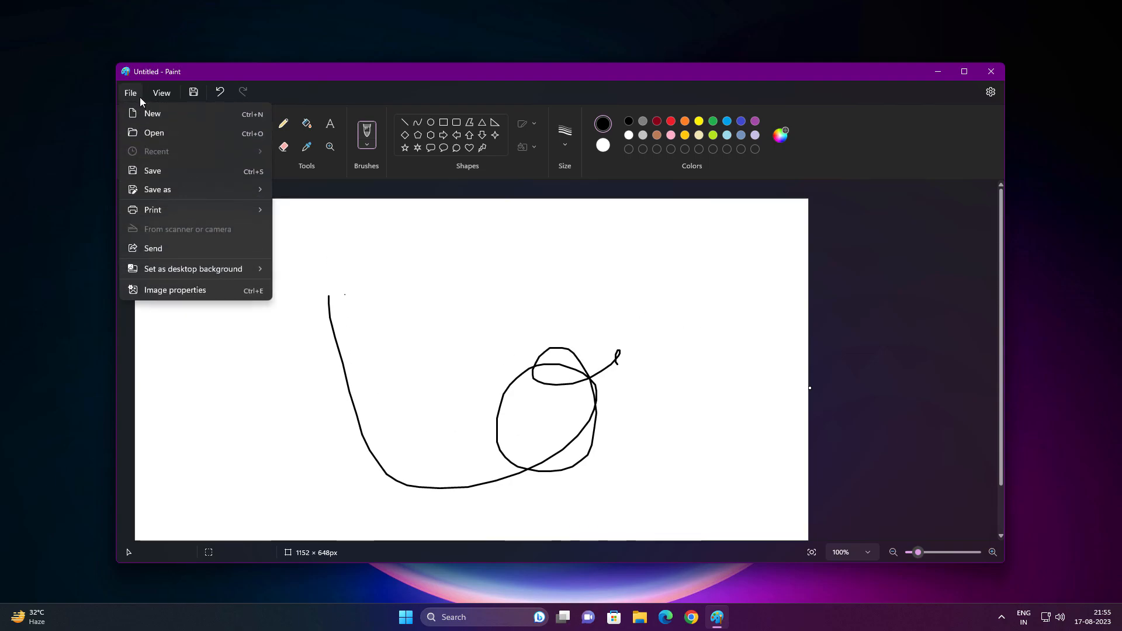
pyautogui.click(162, 92)
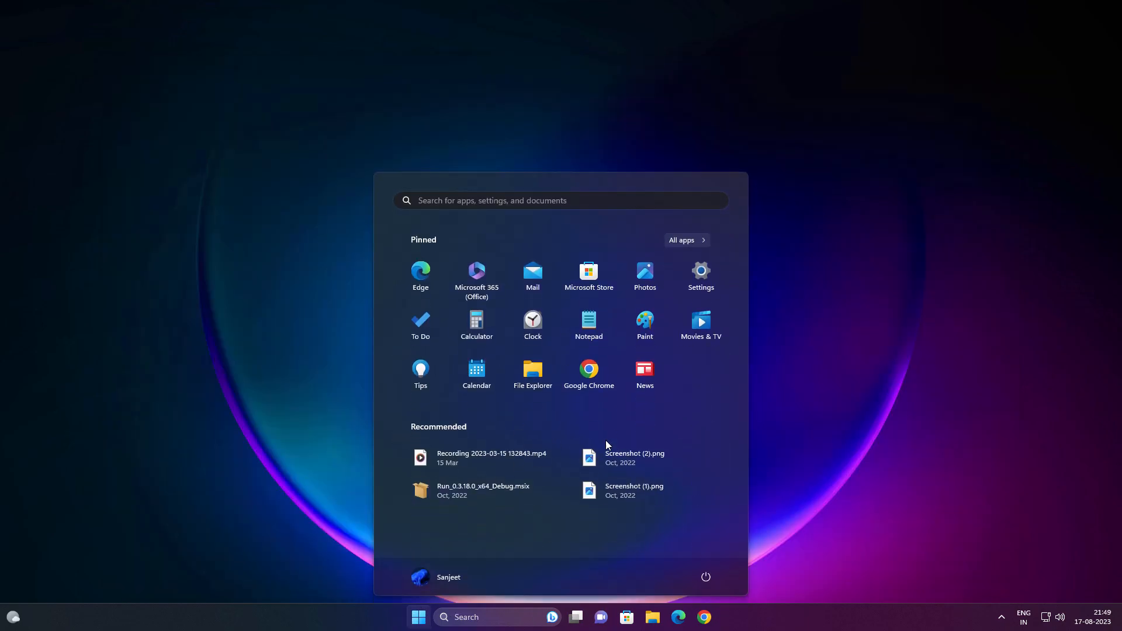
# - Launch Microsoft Store from Start and get updates from the Library
pyautogui.click(588, 276)
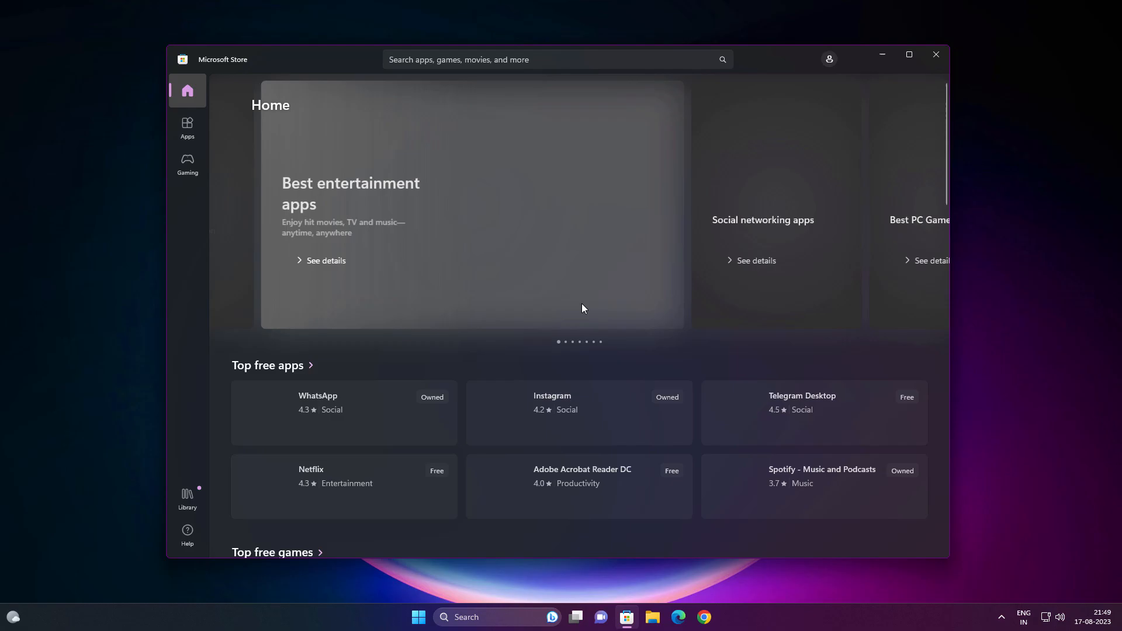
pyautogui.click(187, 498)
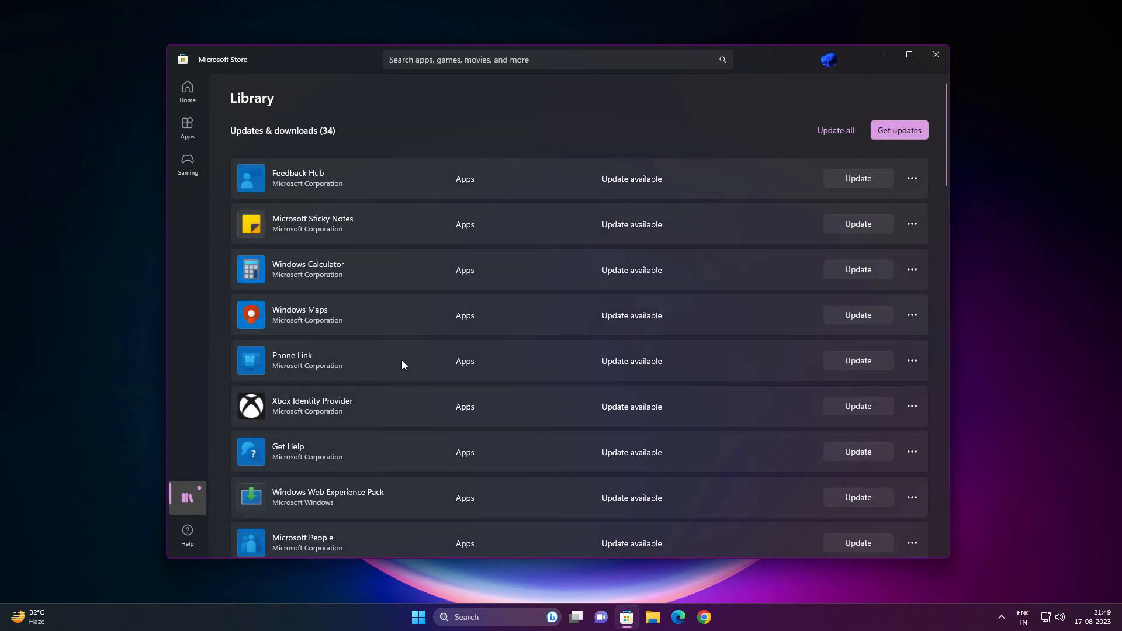
pyautogui.click(899, 130)
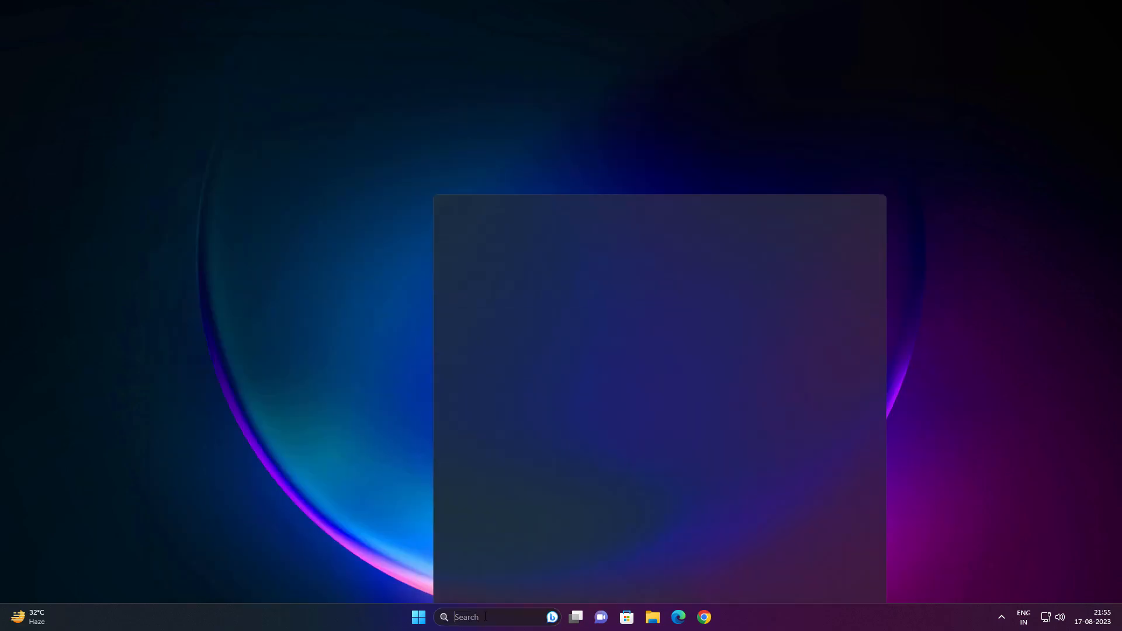
# - Search for 'pai' in Windows Search to launch Paint on a blank canvas
pyautogui.write('pai')
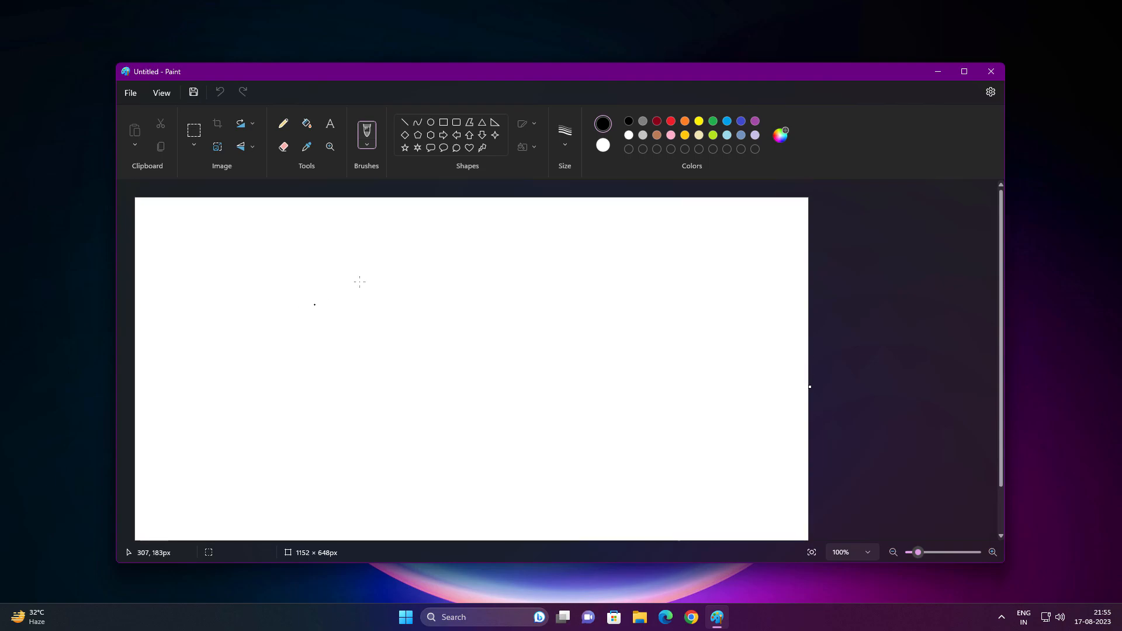
pyautogui.click(991, 92)
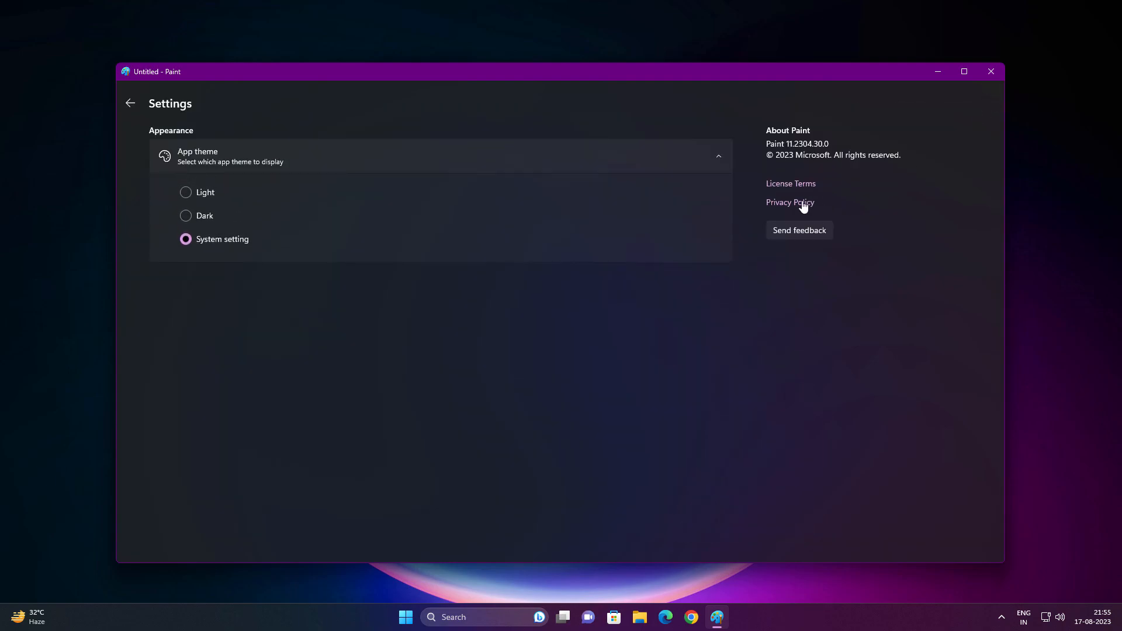
pyautogui.click(186, 215)
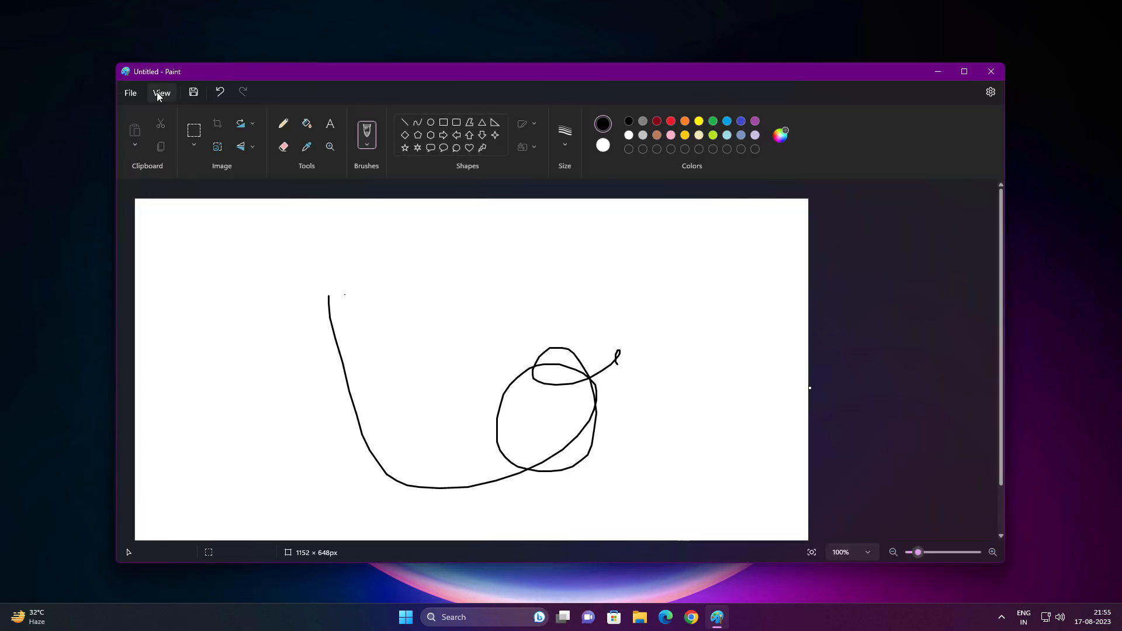
# - Zoom the drawing to 300% from the dropdown, then down to 18% and 10% with the slider
pyautogui.click(130, 92)
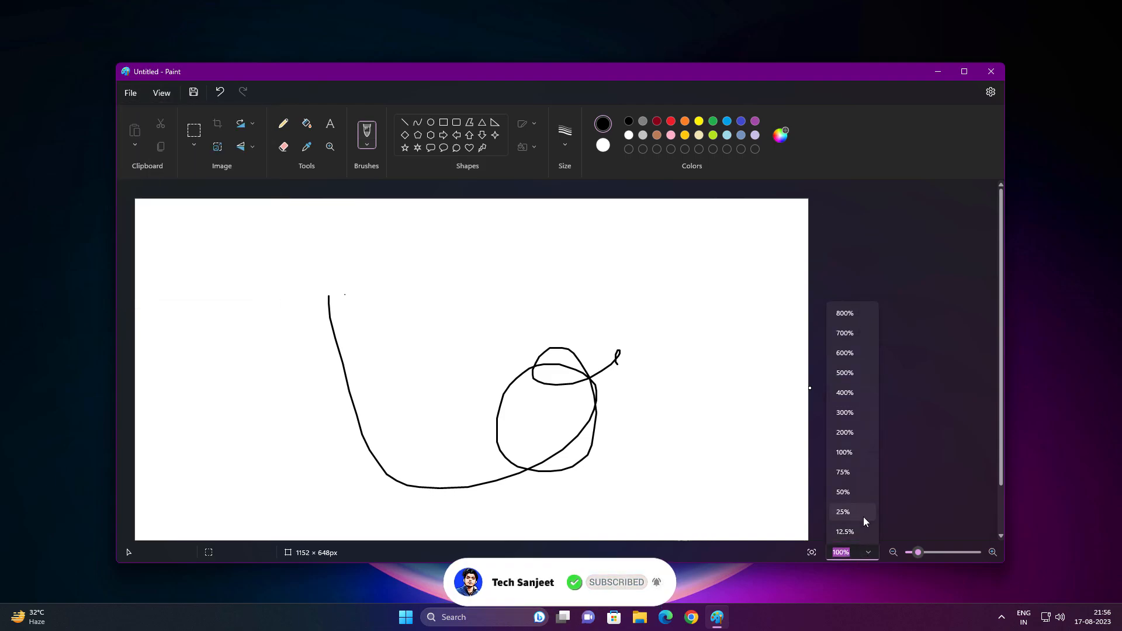
pyautogui.click(844, 413)
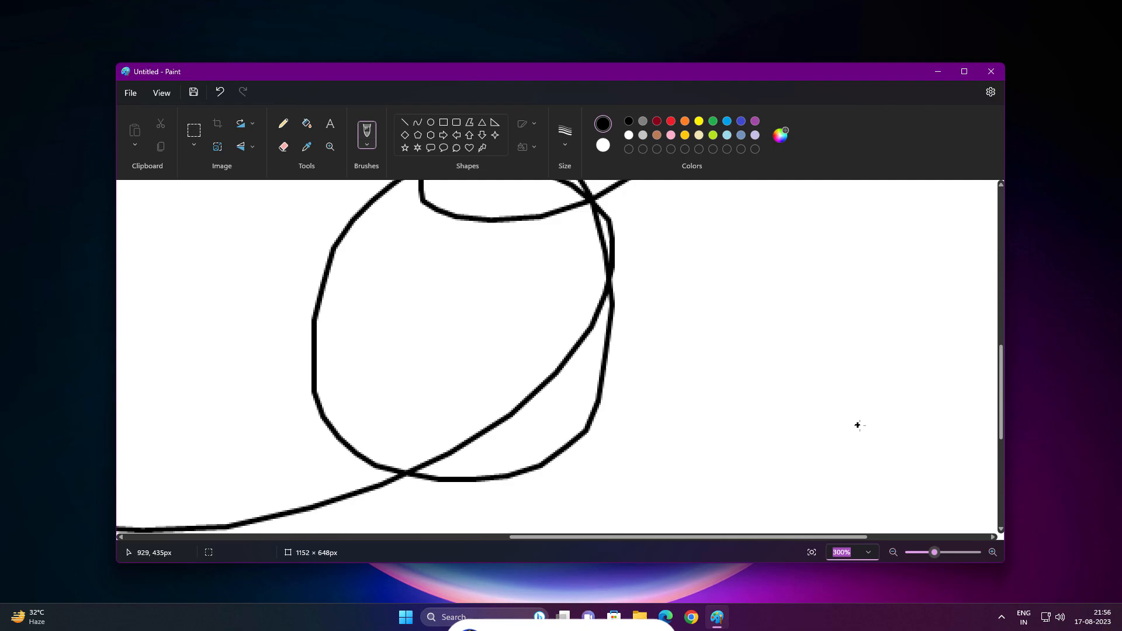
pyautogui.moveTo(934, 552); pyautogui.dragTo(911, 552)
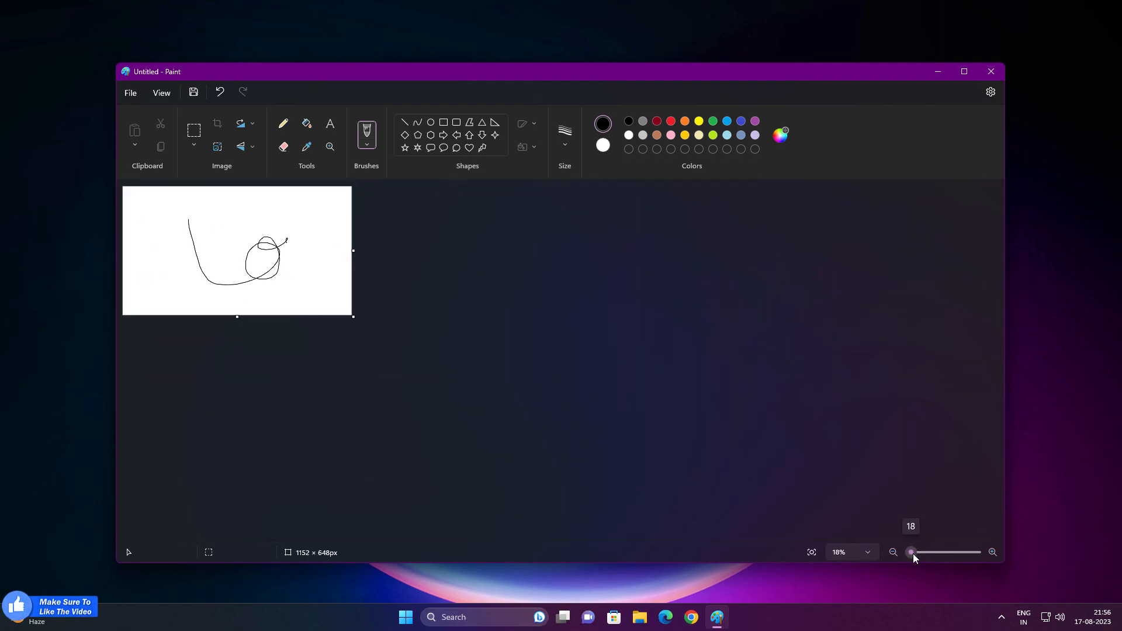
pyautogui.moveTo(917, 552); pyautogui.dragTo(910, 552)
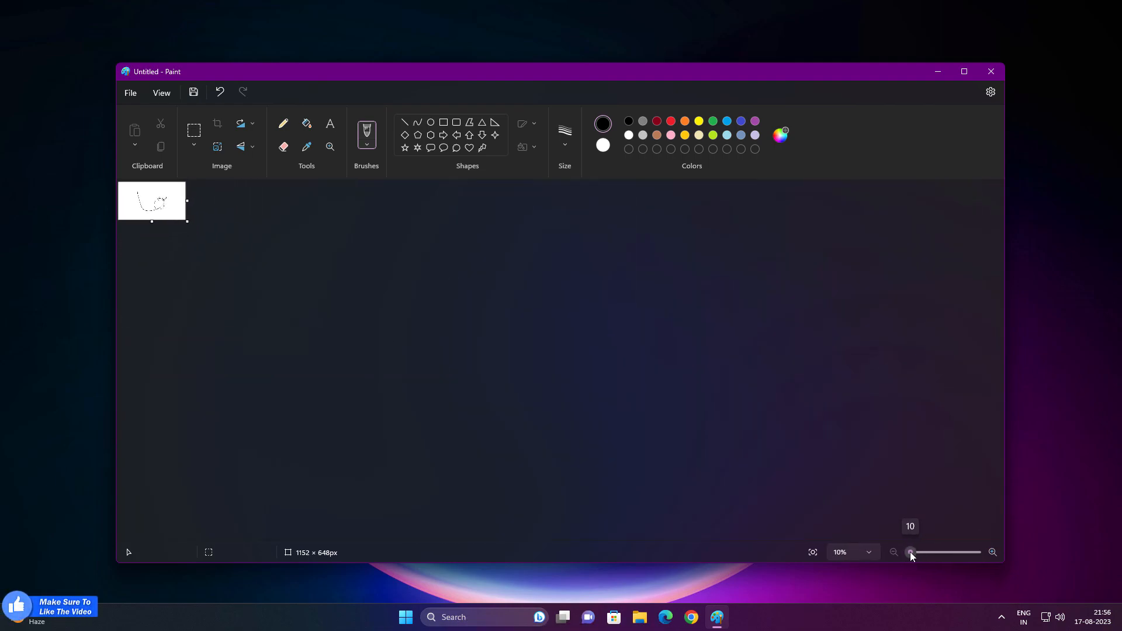
pyautogui.moveTo(911, 552); pyautogui.dragTo(926, 552)
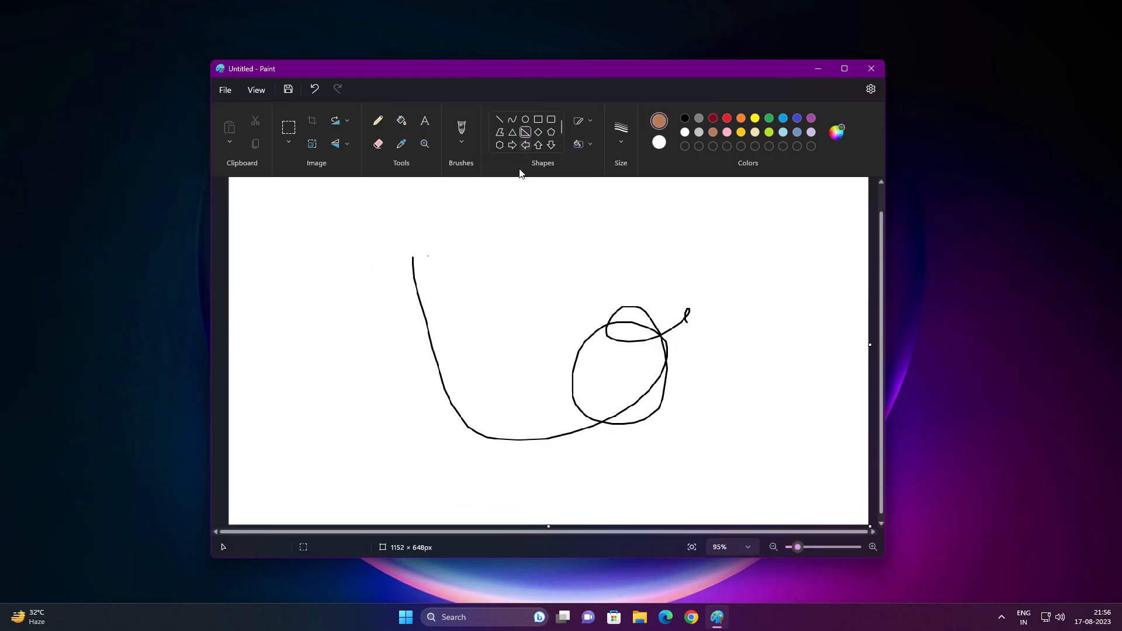
# - Draw a brown right triangle and line beside the loop, then set the size from the File menu
pyautogui.moveTo(518, 326); pyautogui.dragTo(595, 384)
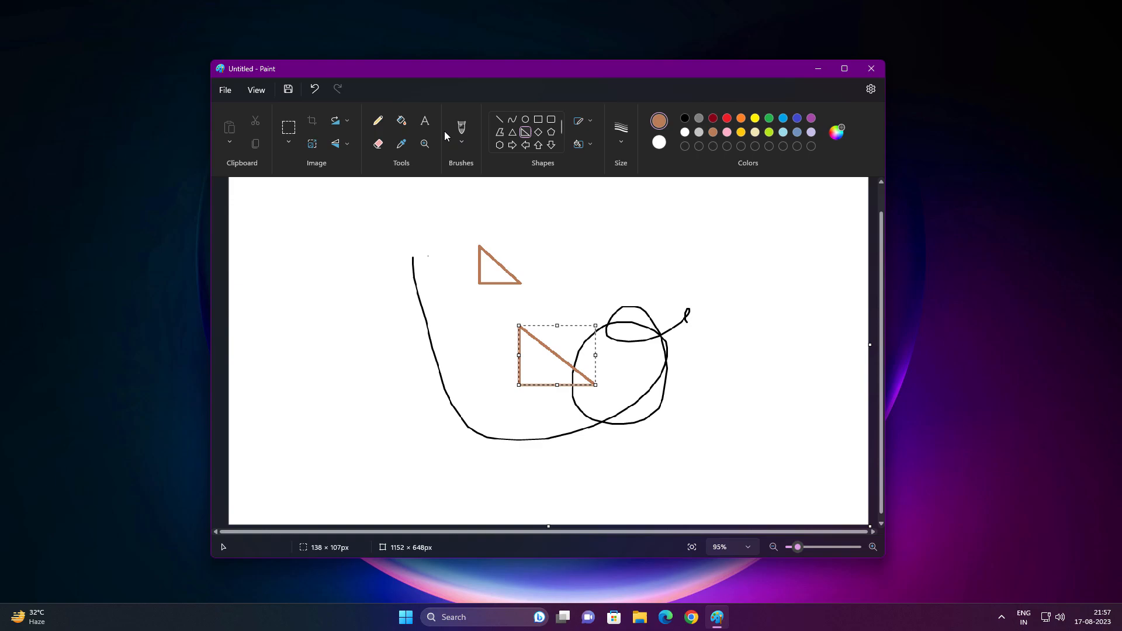
pyautogui.click(460, 132)
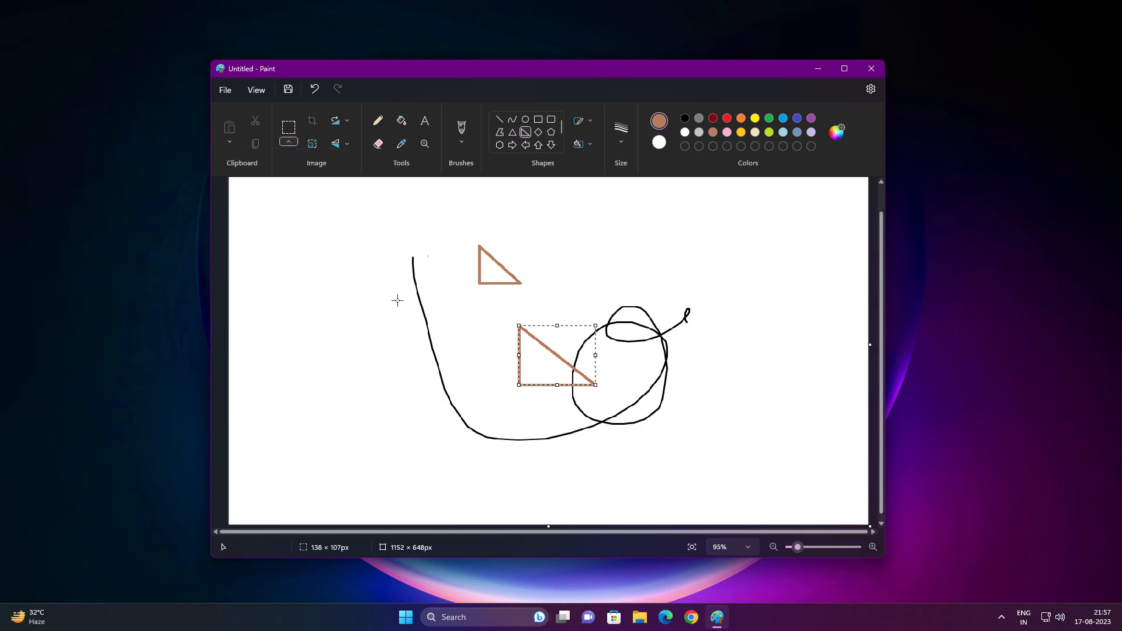
pyautogui.click(225, 90)
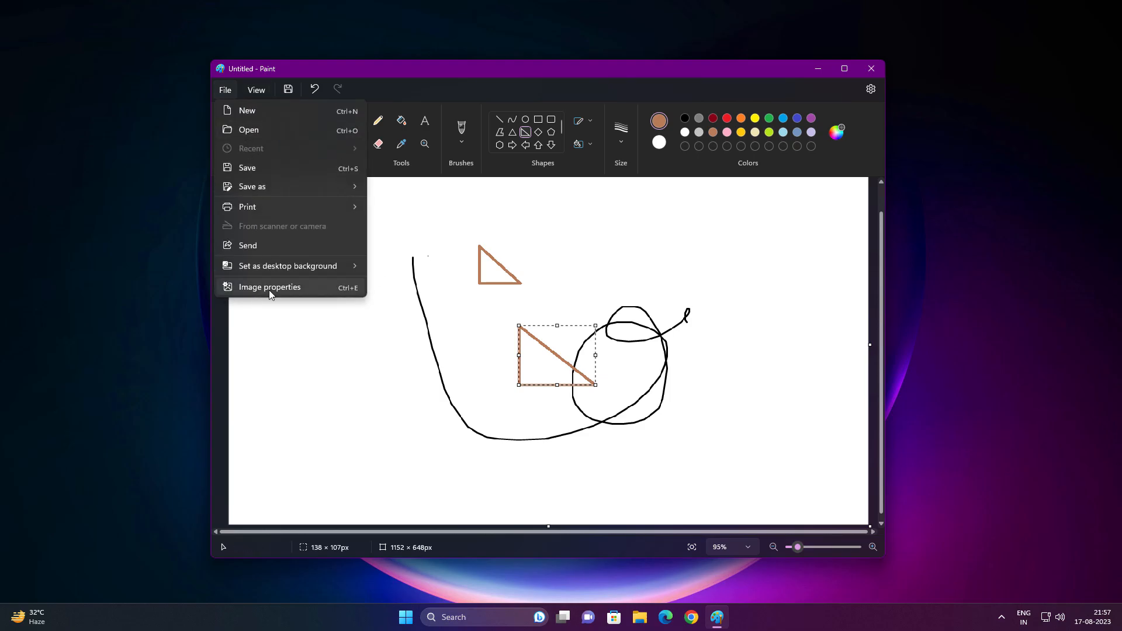
pyautogui.click(270, 287)
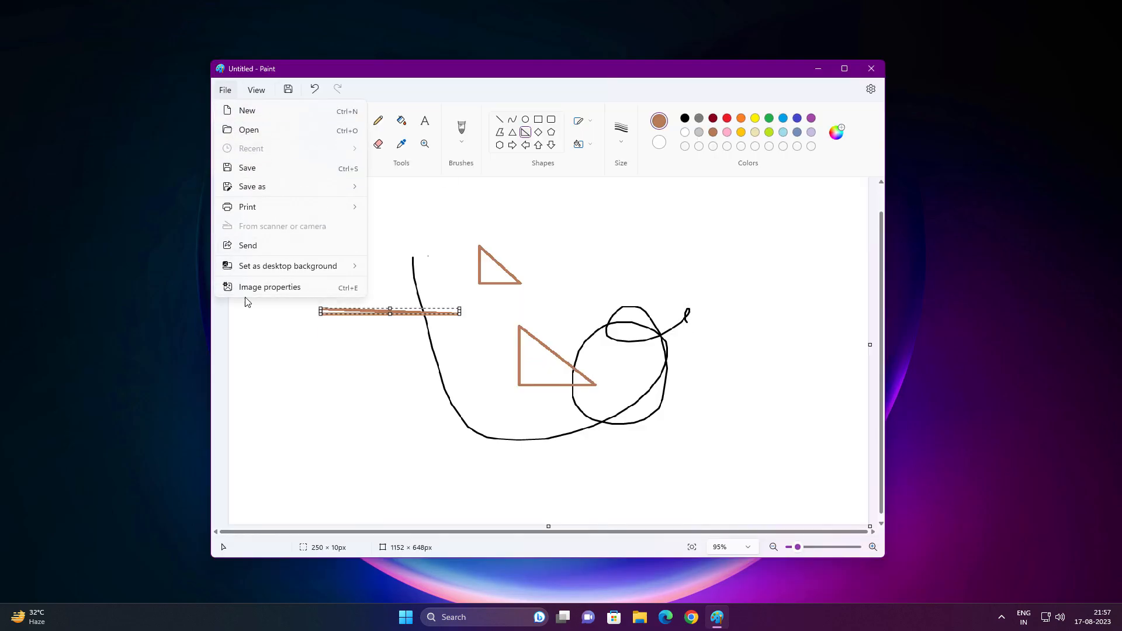
pyautogui.click(270, 288)
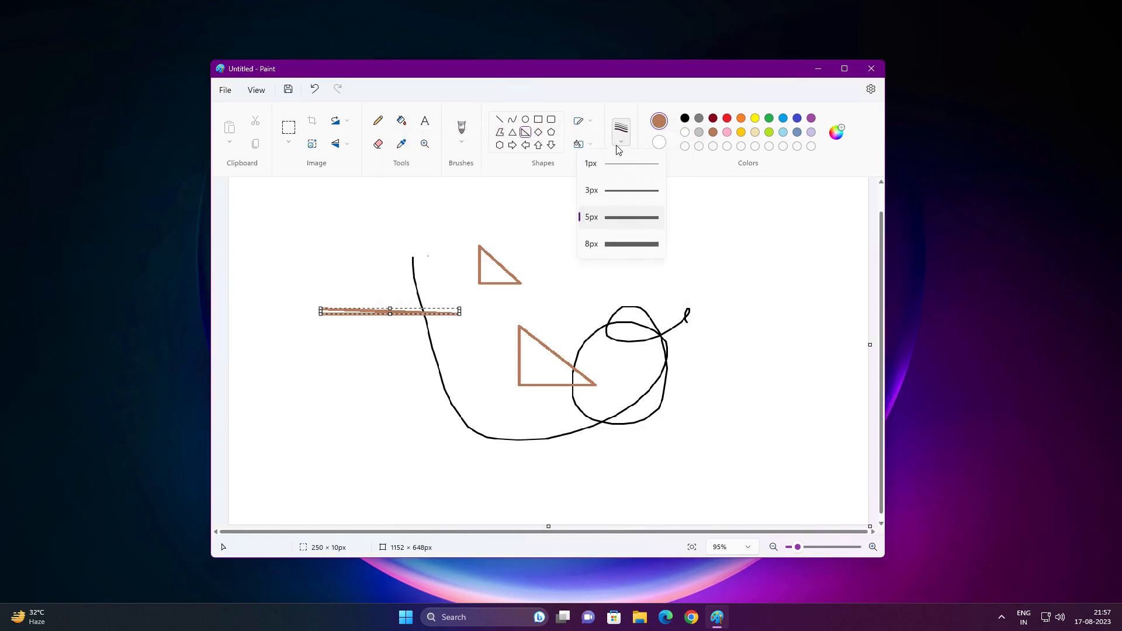
# - Launch the newly installed Paint build from App Installer on a blank canvas
pyautogui.click(870, 88)
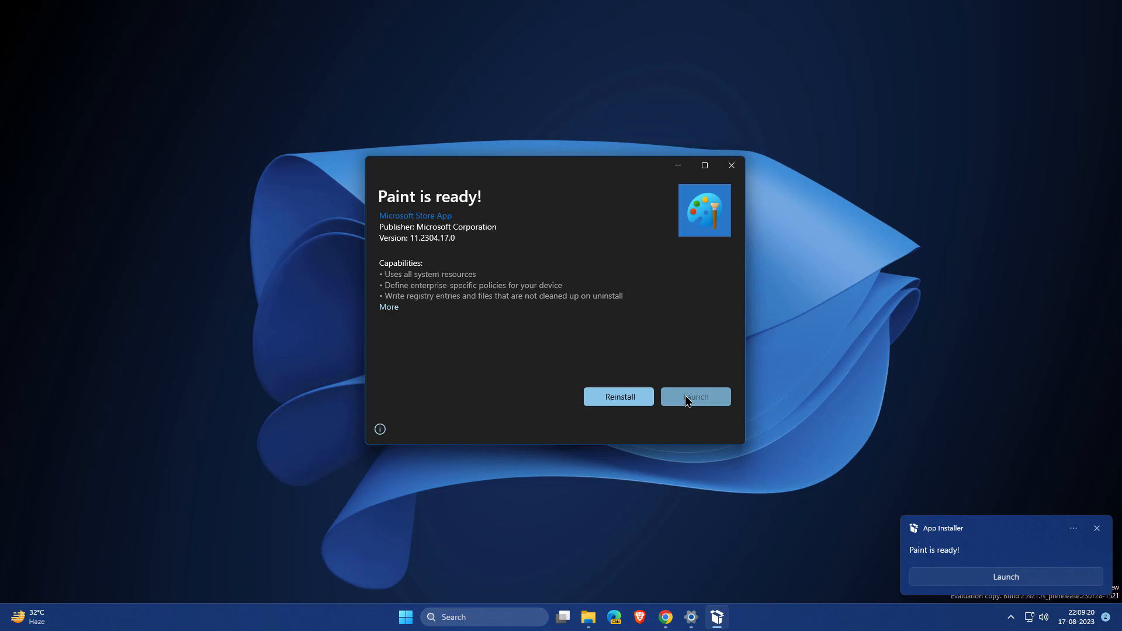
pyautogui.click(693, 397)
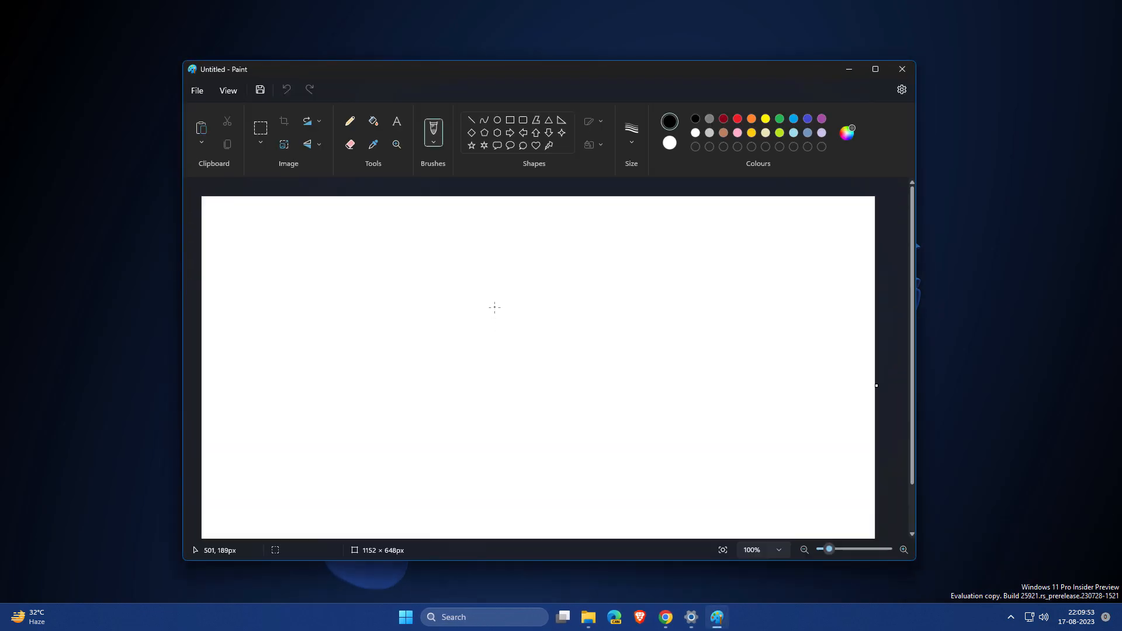
# - Sketch a black hook-shaped curve, then set the app theme to Dark in Settings
pyautogui.moveTo(492, 306); pyautogui.dragTo(574, 381)
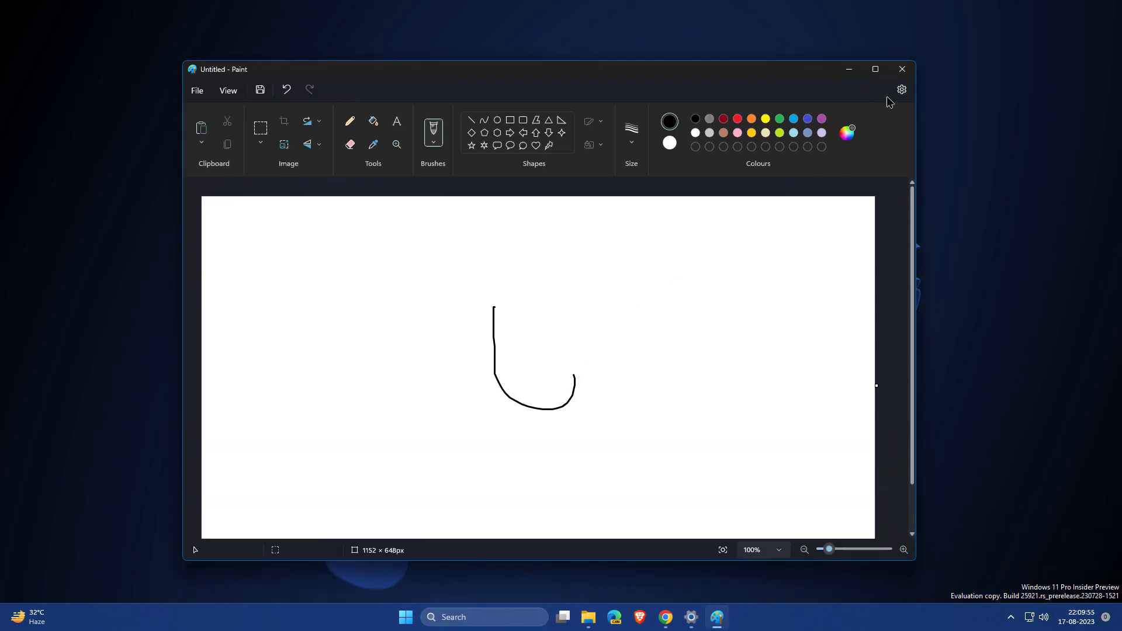
pyautogui.click(902, 89)
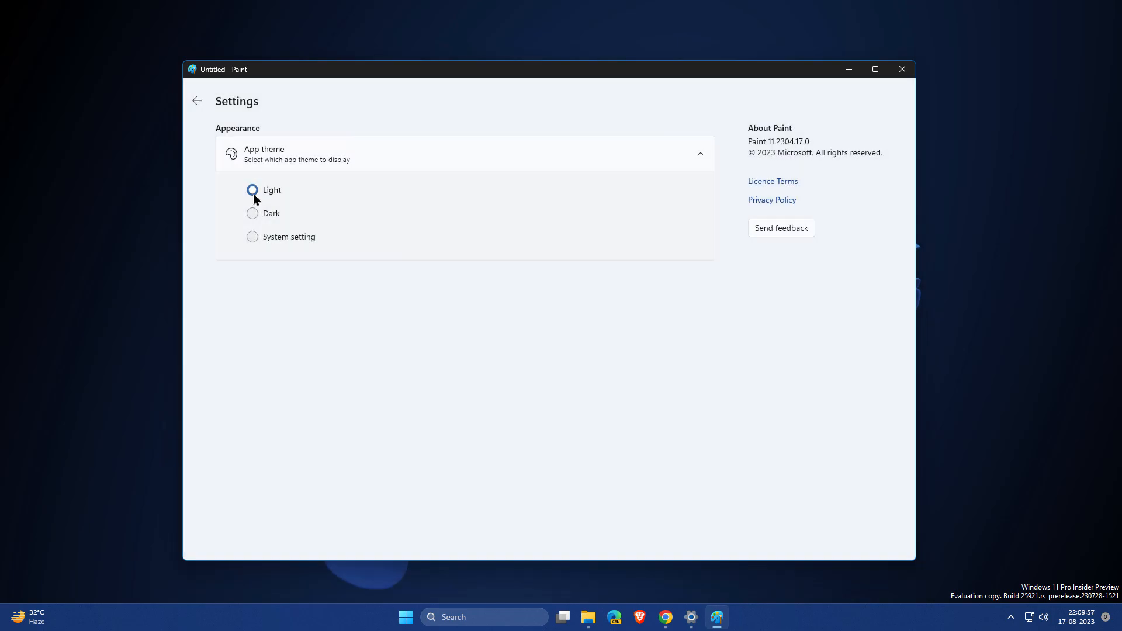
pyautogui.click(253, 213)
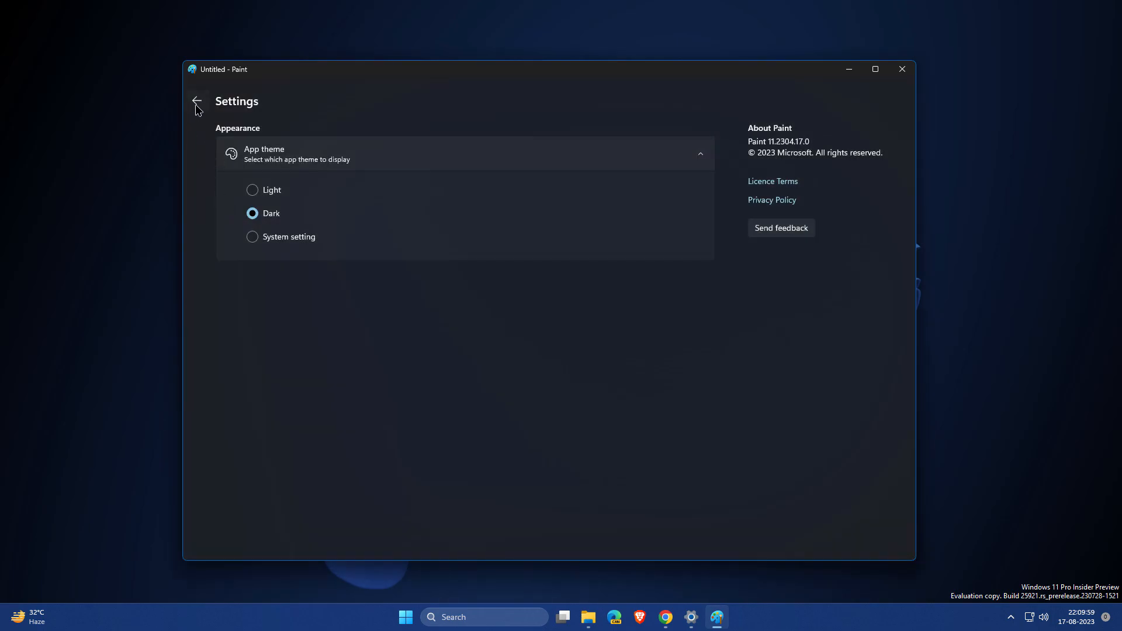